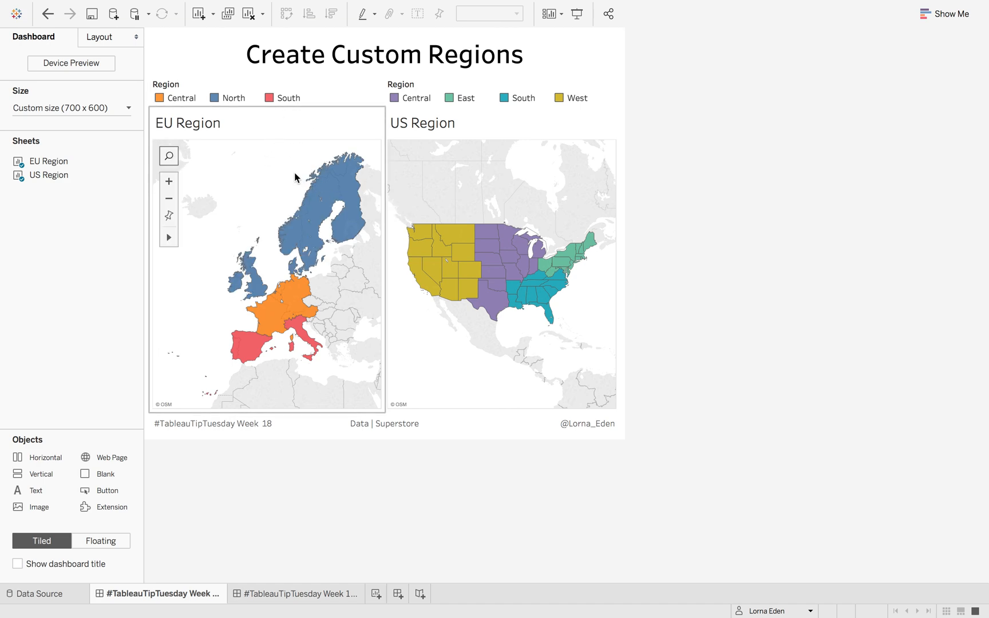
pyautogui.moveTo(293, 148)
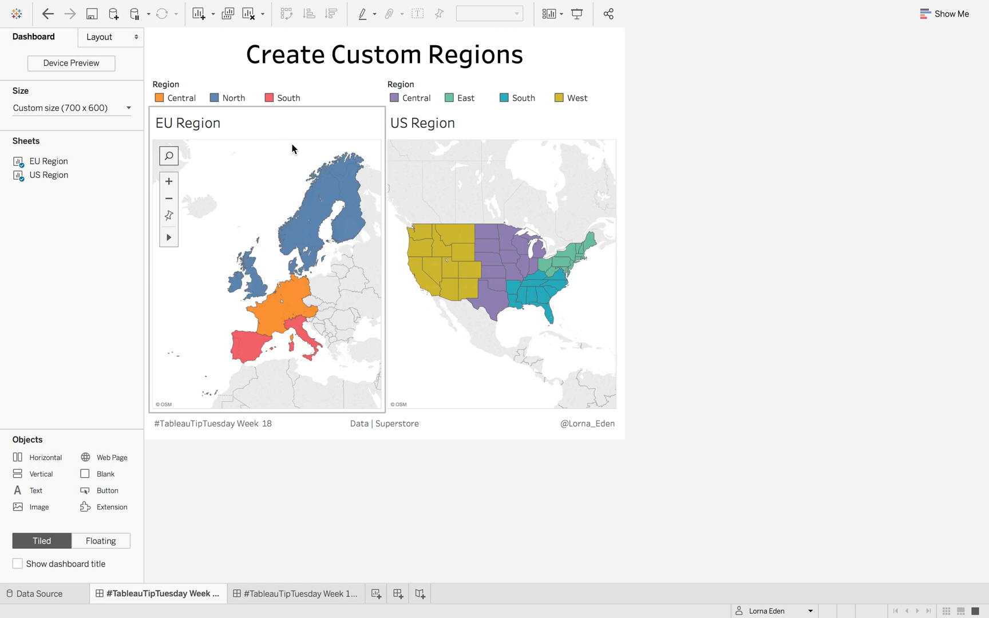
# Briefly highlight the North region on the EU map, then switch to the US Region worksheet
pyautogui.click(309, 214)
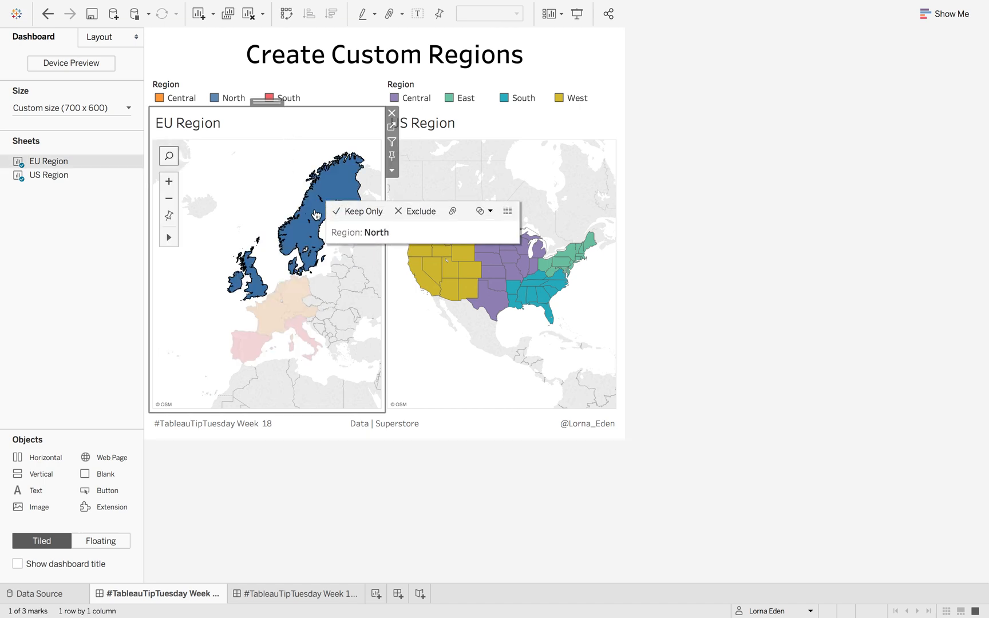
pyautogui.click(277, 318)
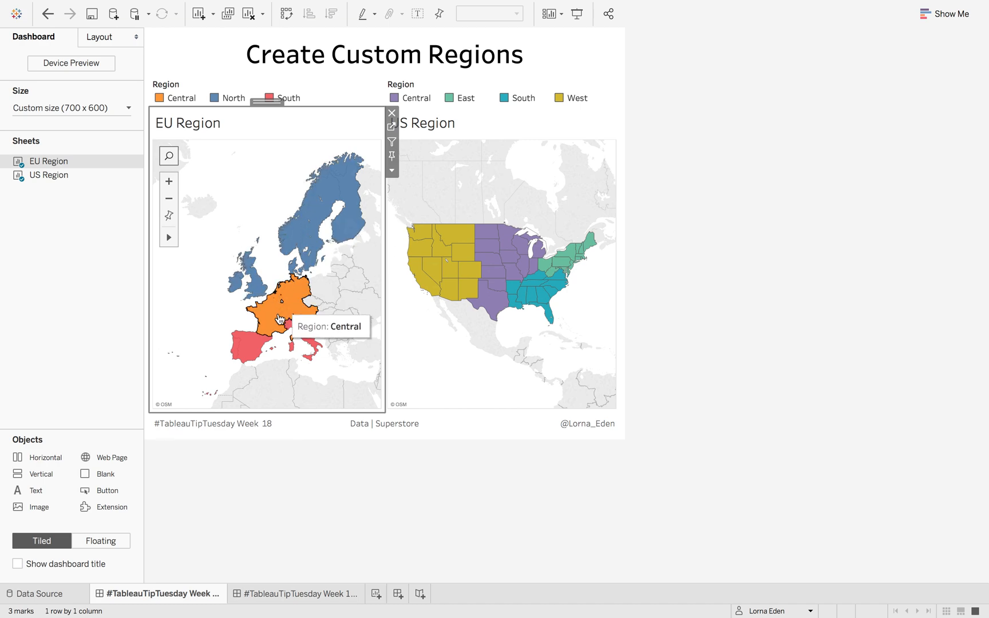
pyautogui.moveTo(246, 358)
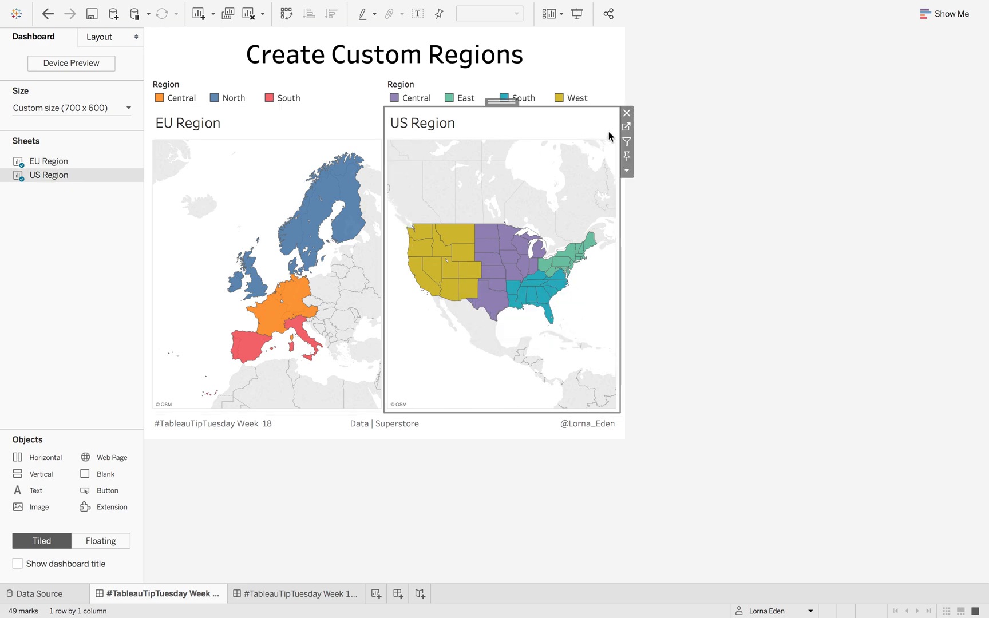
pyautogui.click(251, 592)
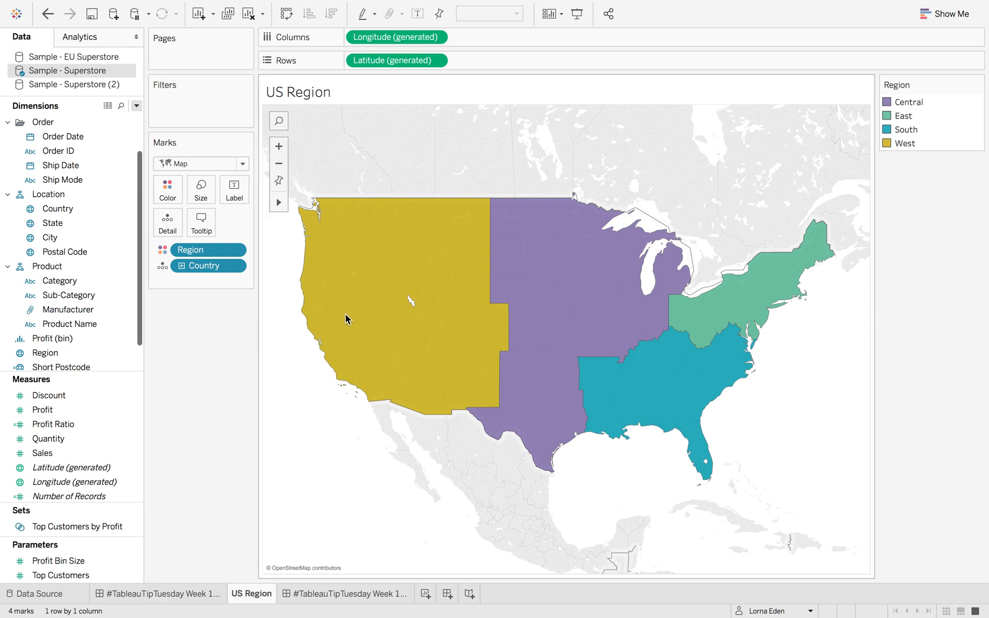
pyautogui.moveTo(743, 306)
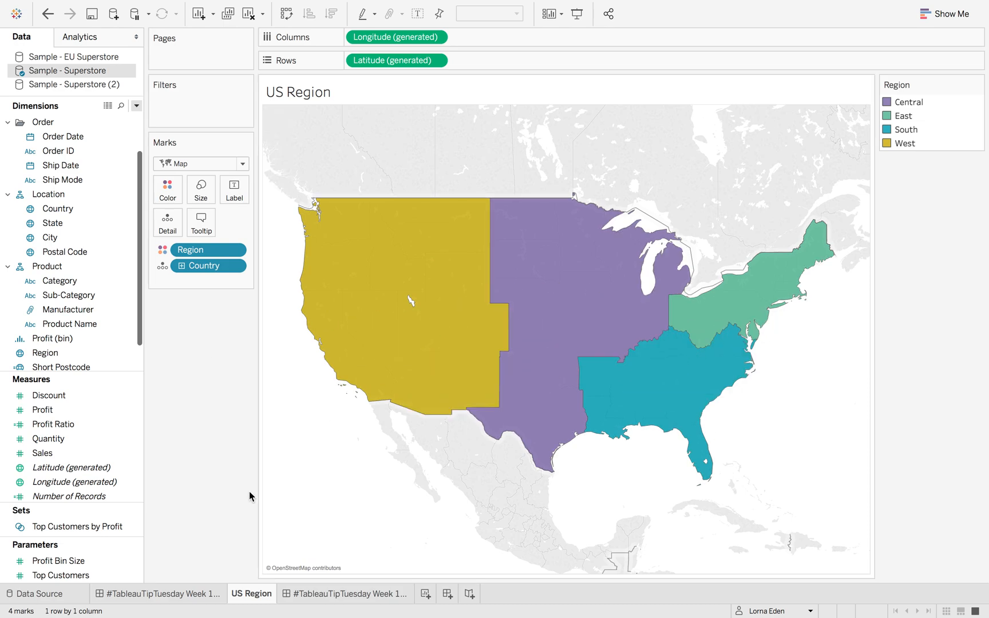
# Start a new workbook connected to the Sample - EU Superstore saved data source
pyautogui.click(139, 594)
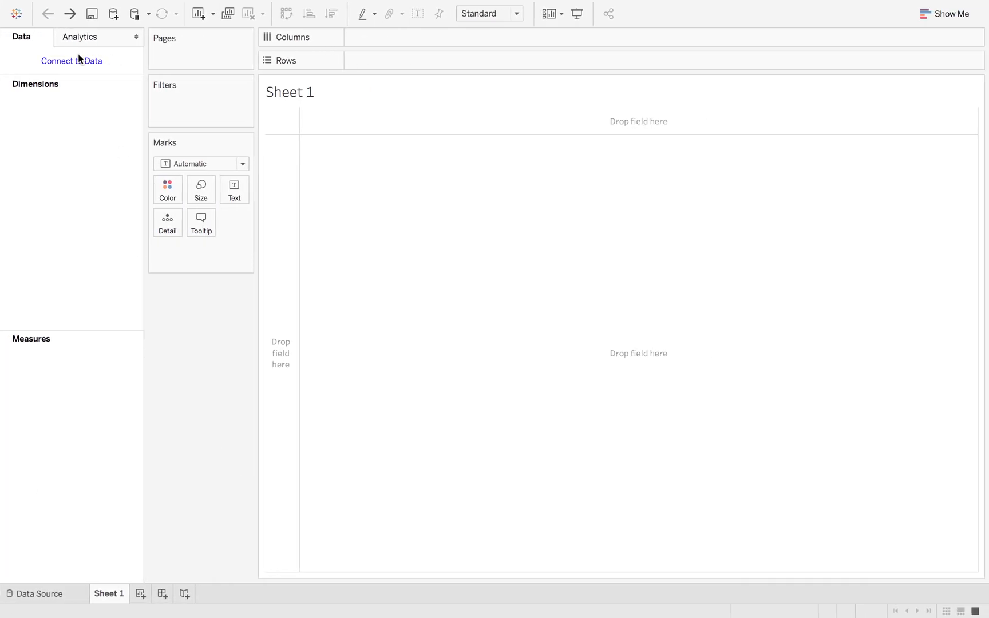
pyautogui.click(112, 14)
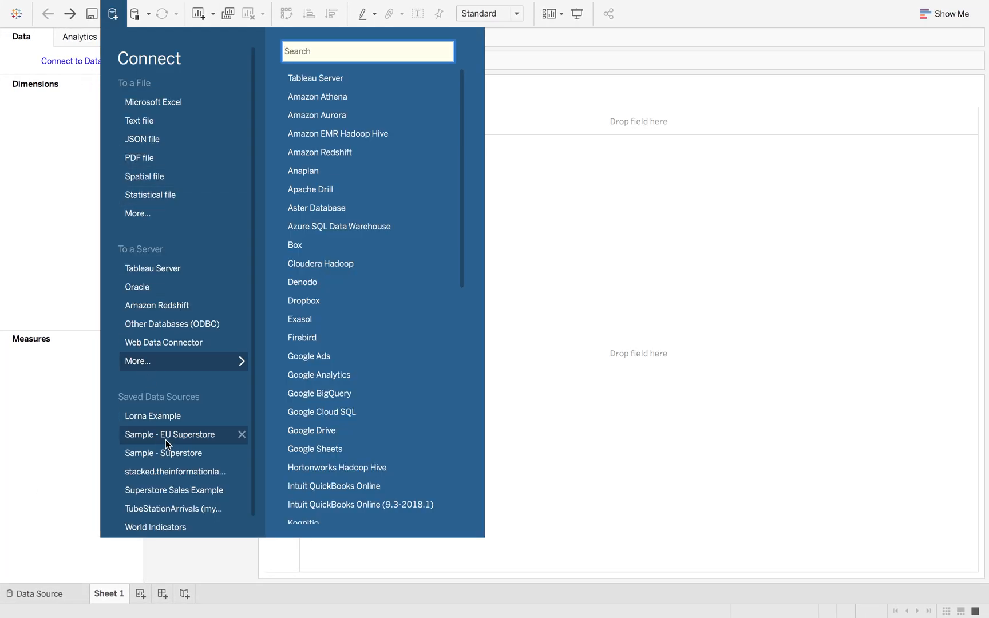
pyautogui.click(170, 435)
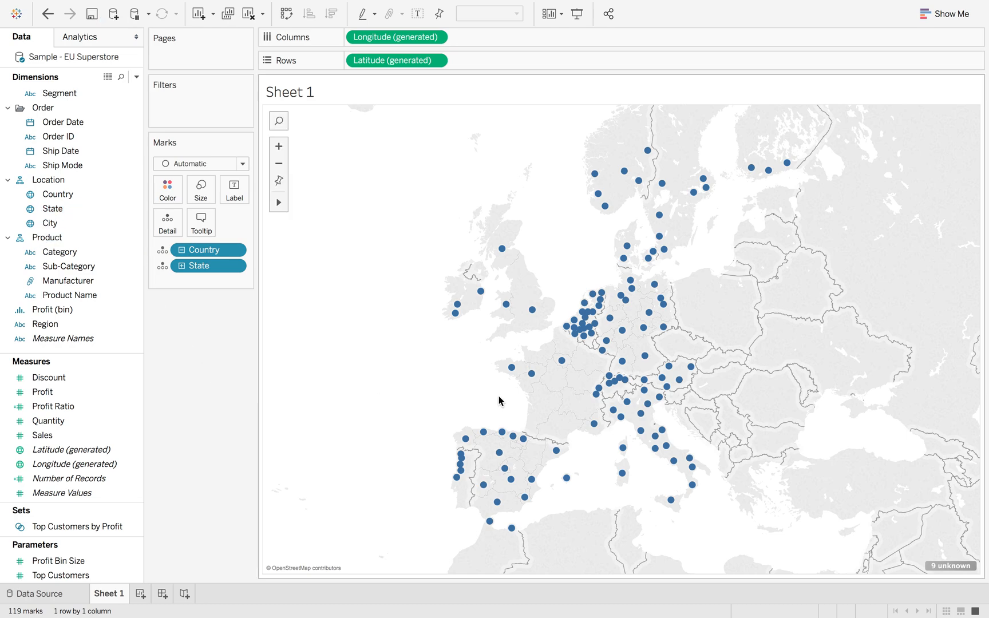
pyautogui.moveTo(600, 300)
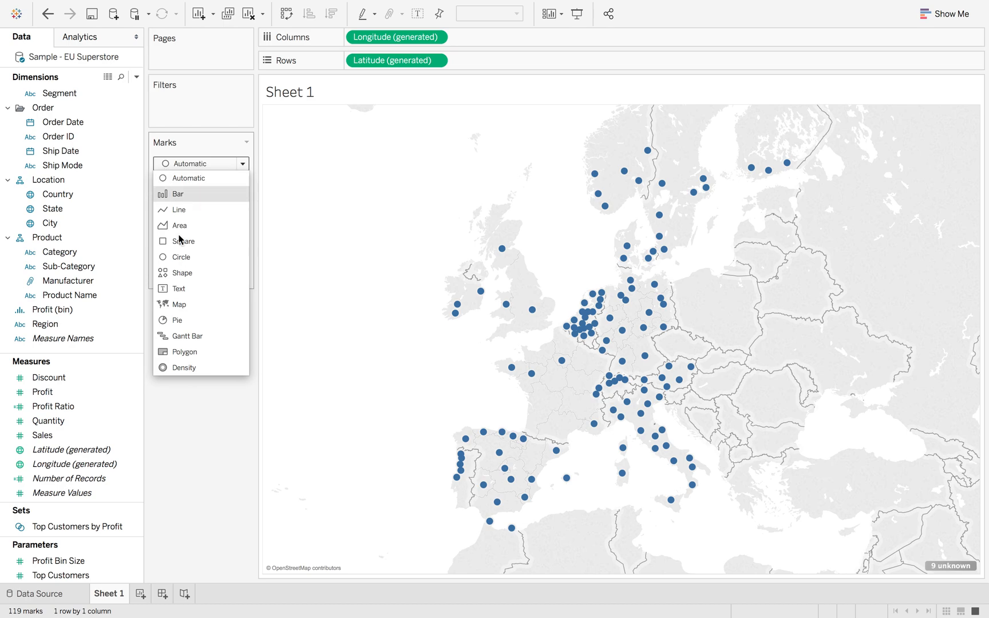
# Show the EU countries as filled map shapes coloured by Region (Central, North, South)
pyautogui.click(179, 304)
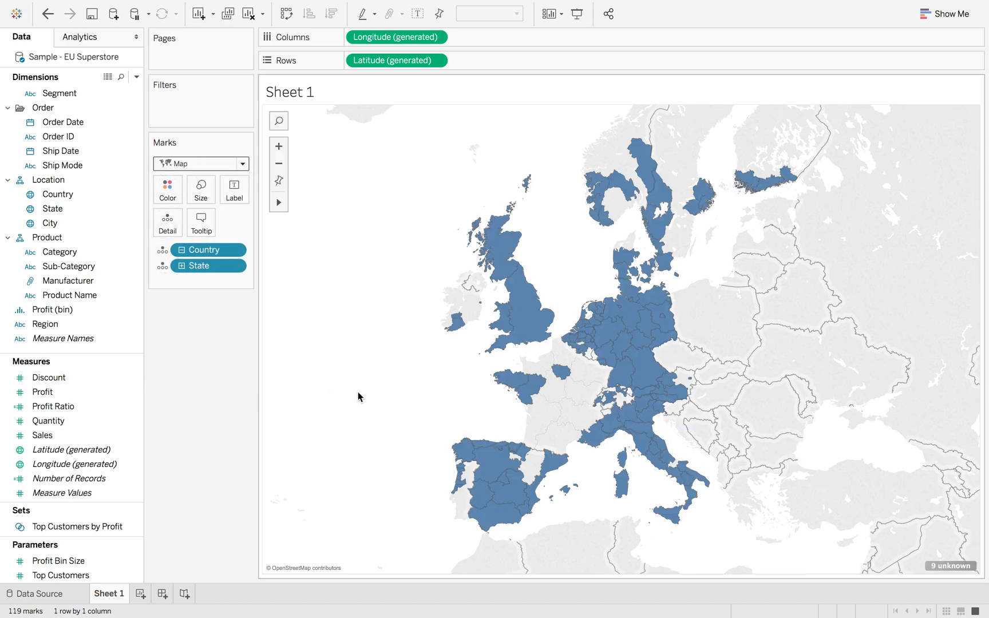
pyautogui.moveTo(498, 274)
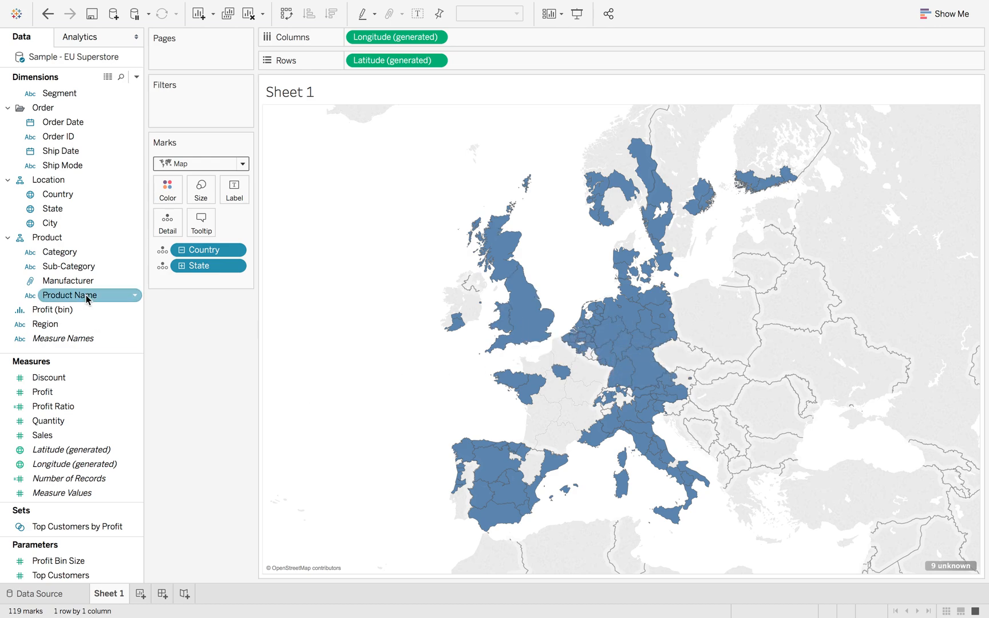
pyautogui.moveTo(45, 324); pyautogui.dragTo(168, 249)
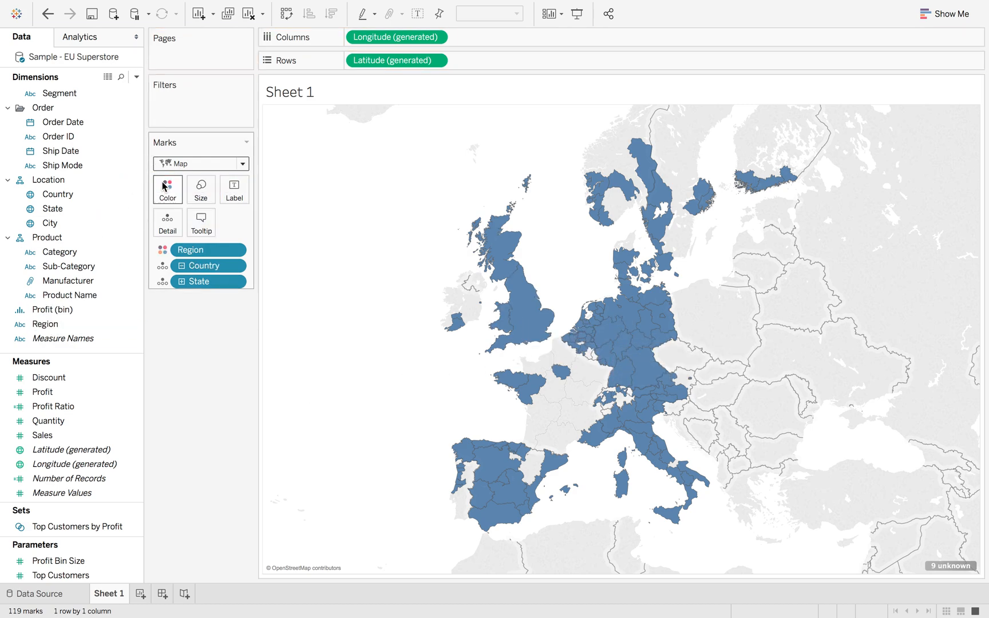
pyautogui.click(167, 184)
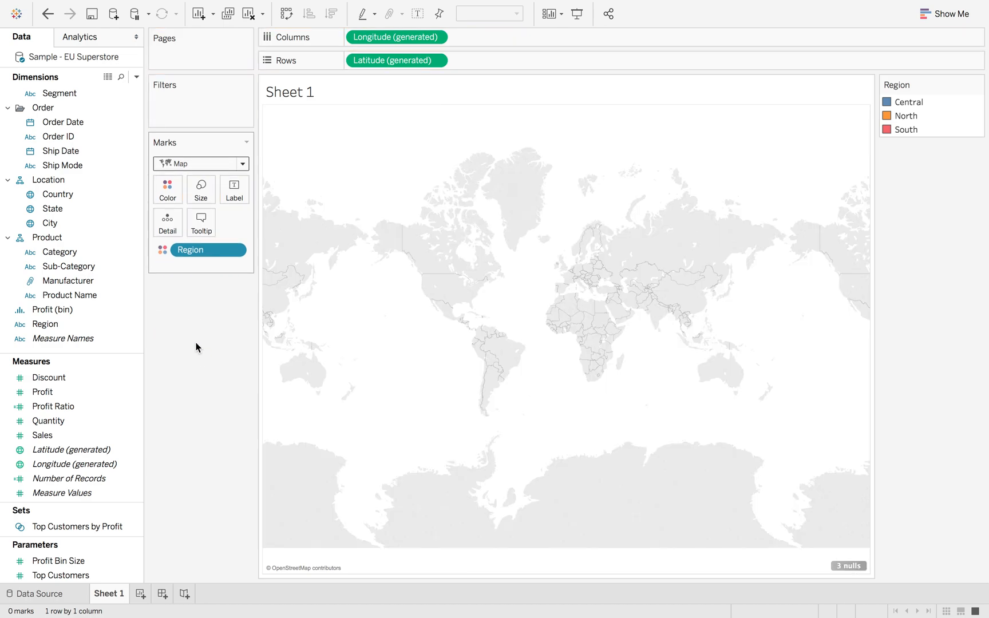
pyautogui.click(47, 13)
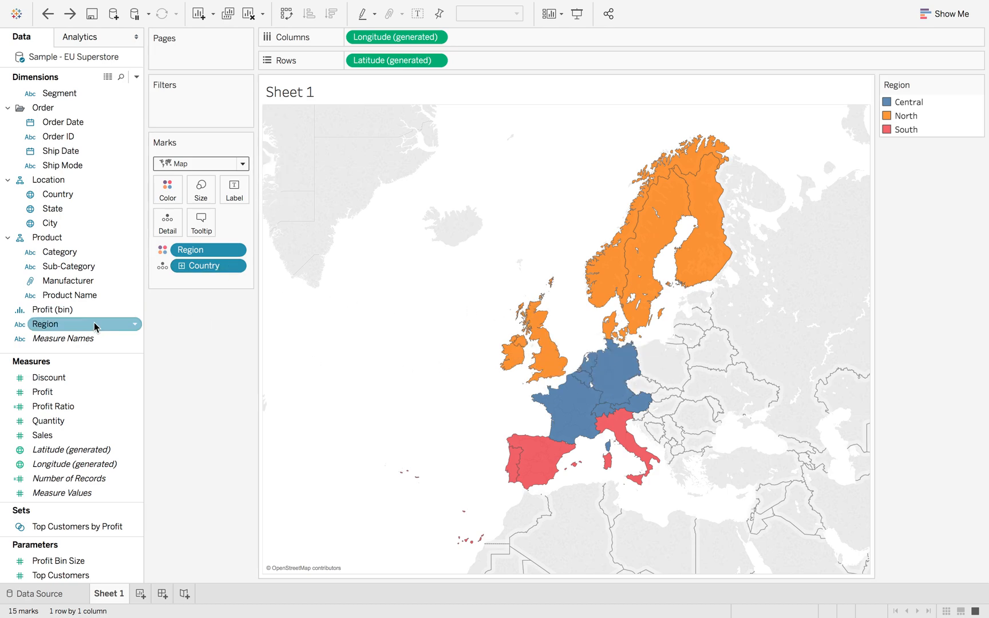
# Give Region a geographic role created from State so the map merges into three regions
pyautogui.rightClick(45, 323)
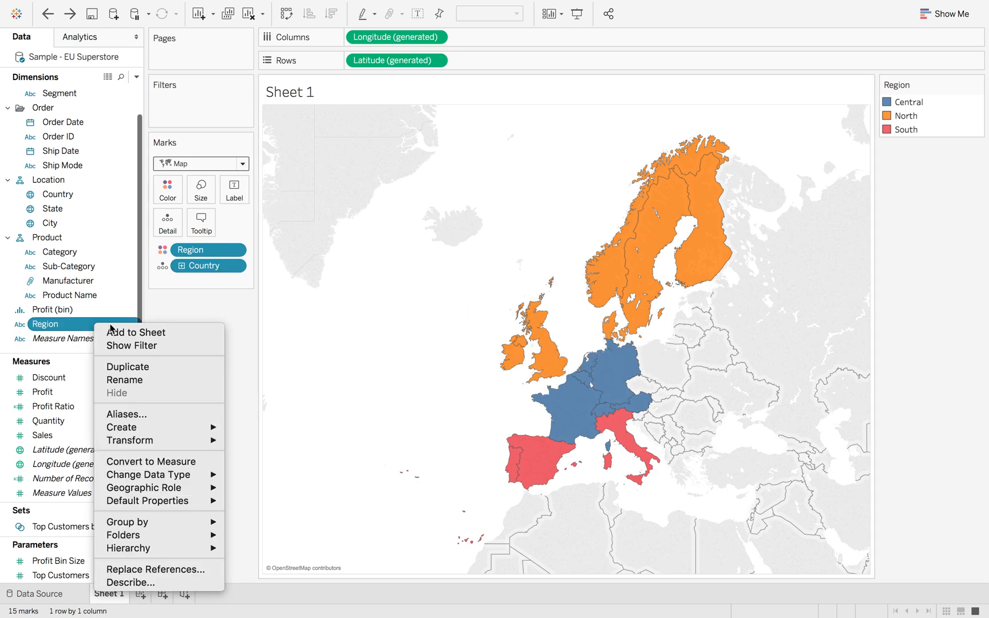
pyautogui.moveTo(146, 500)
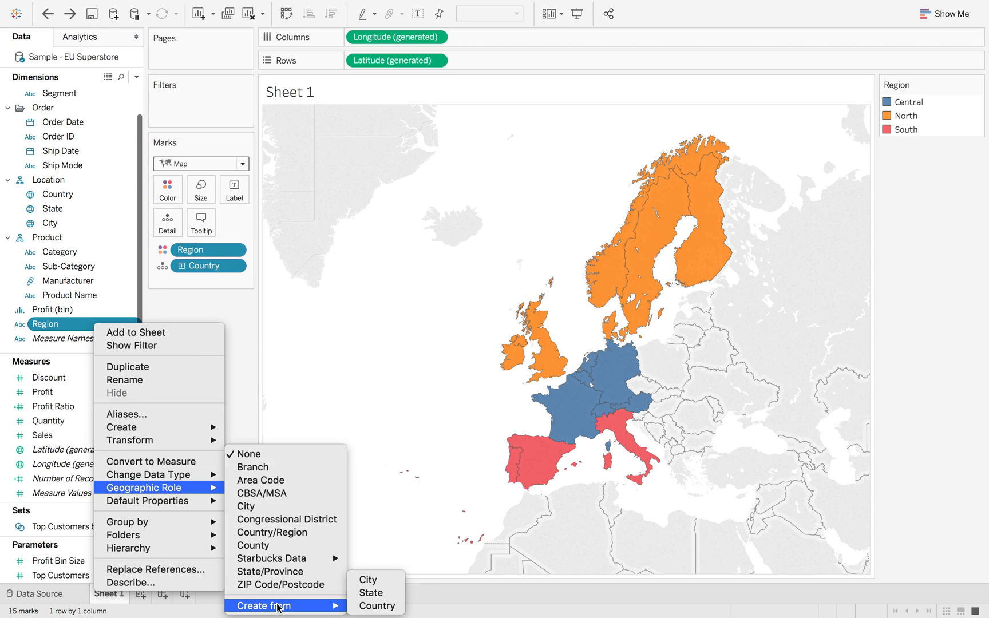
pyautogui.moveTo(372, 592)
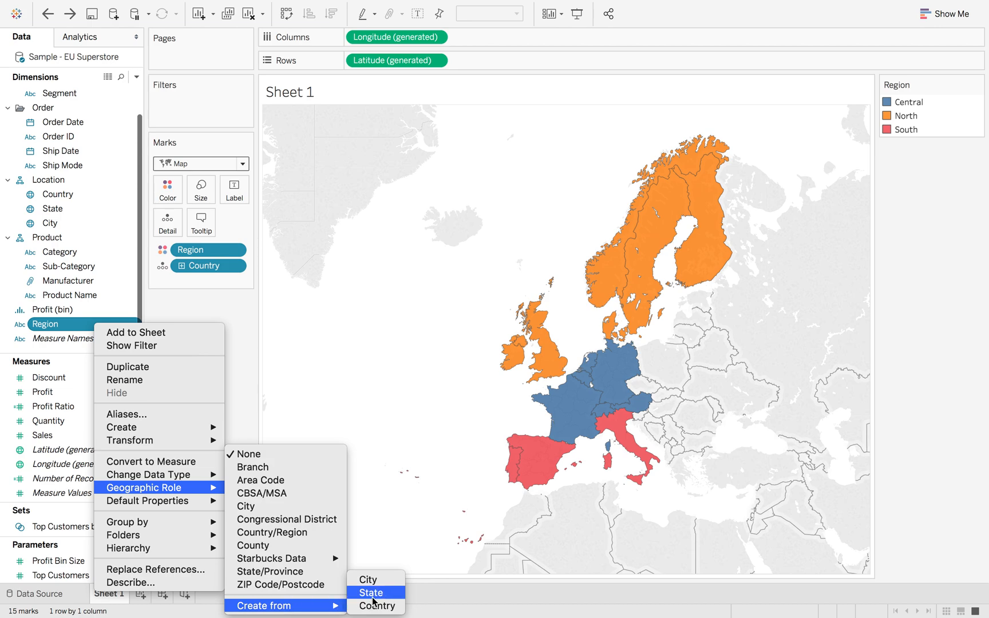
pyautogui.moveTo(394, 597)
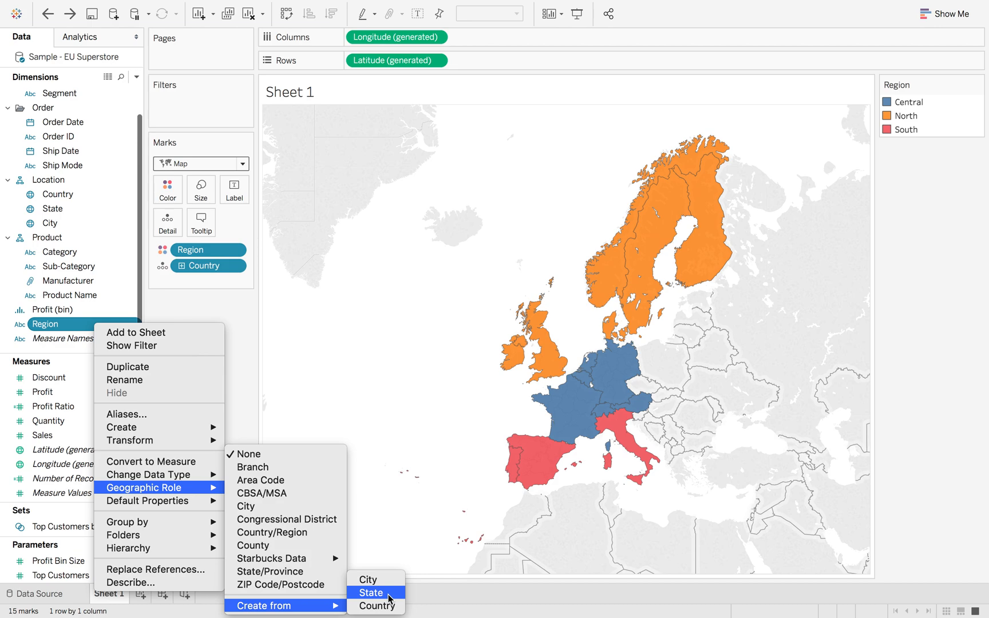
pyautogui.click(372, 592)
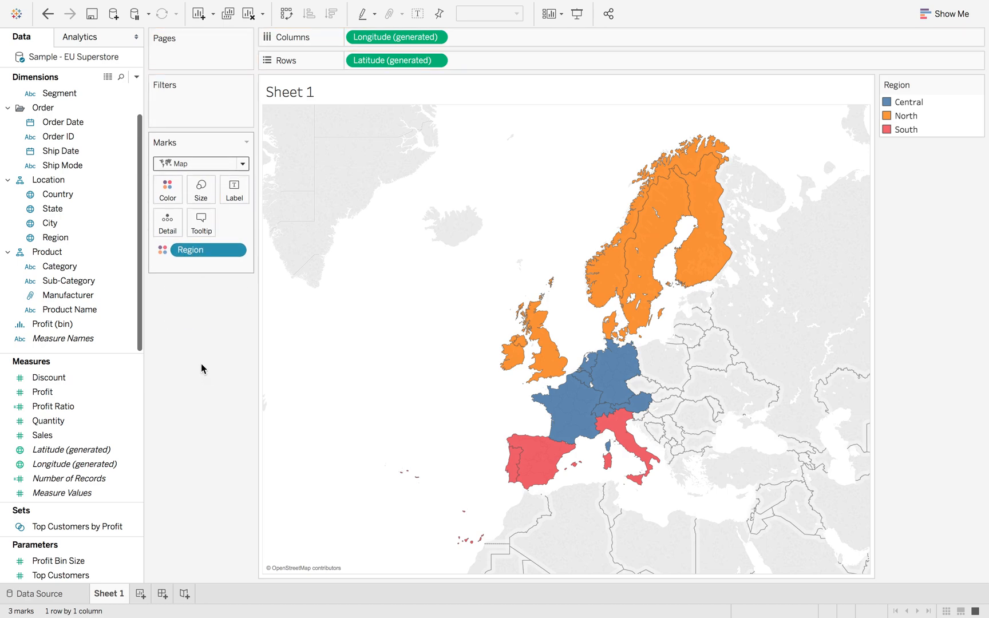
pyautogui.moveTo(544, 360)
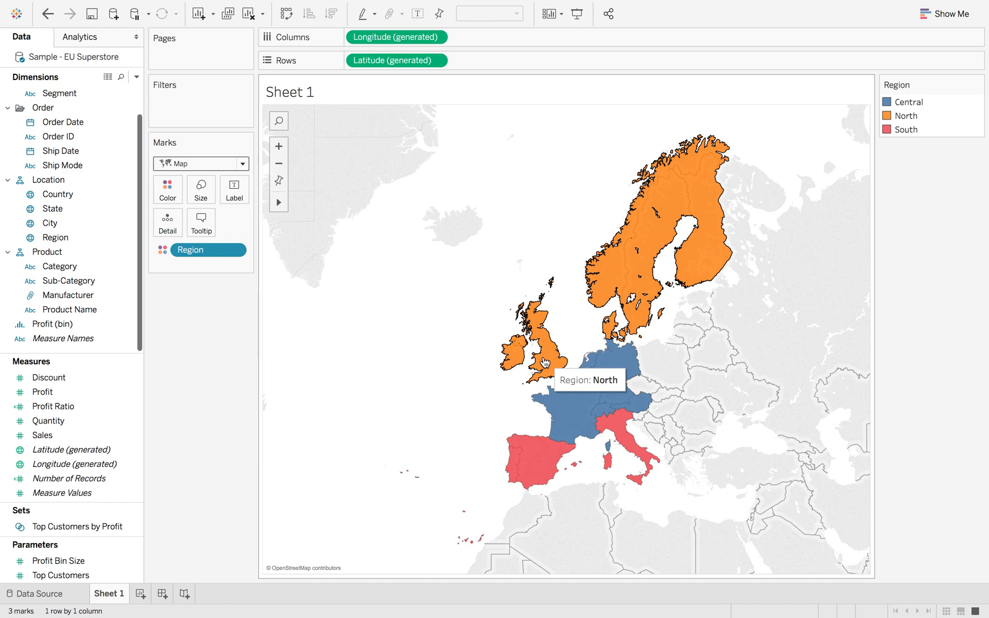
pyautogui.moveTo(615, 417)
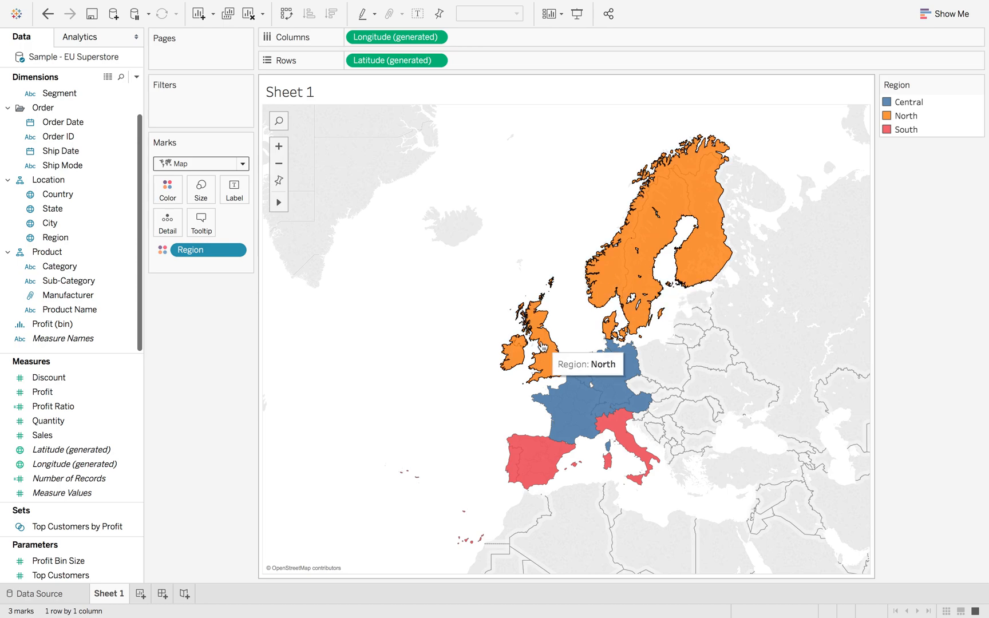
pyautogui.moveTo(586, 305)
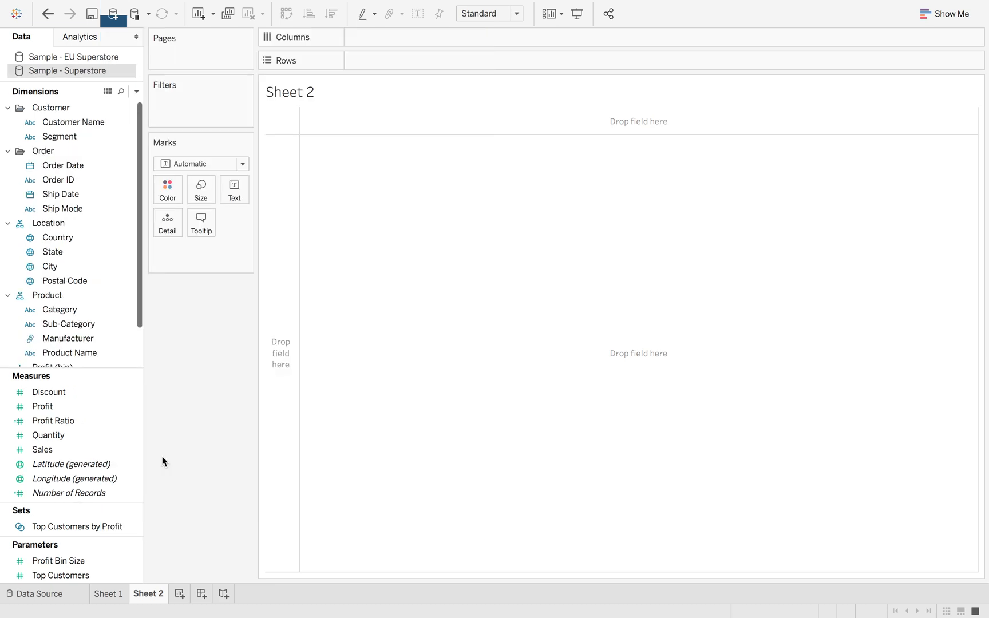
pyautogui.moveTo(194, 330)
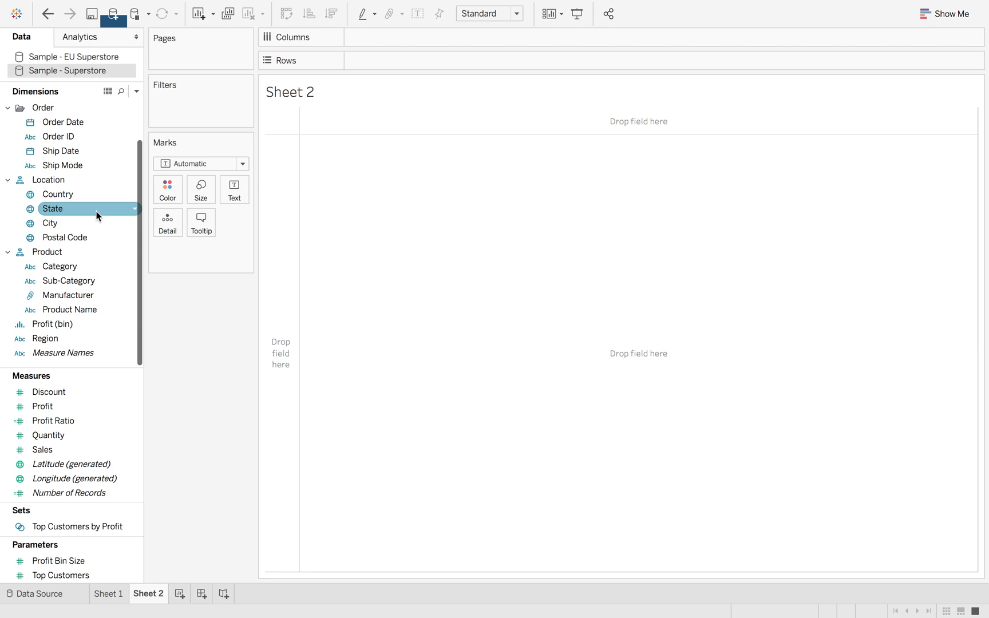
# Plot US states as a filled map coloured by Region (Central, East, South, West)
pyautogui.doubleClick(53, 208)
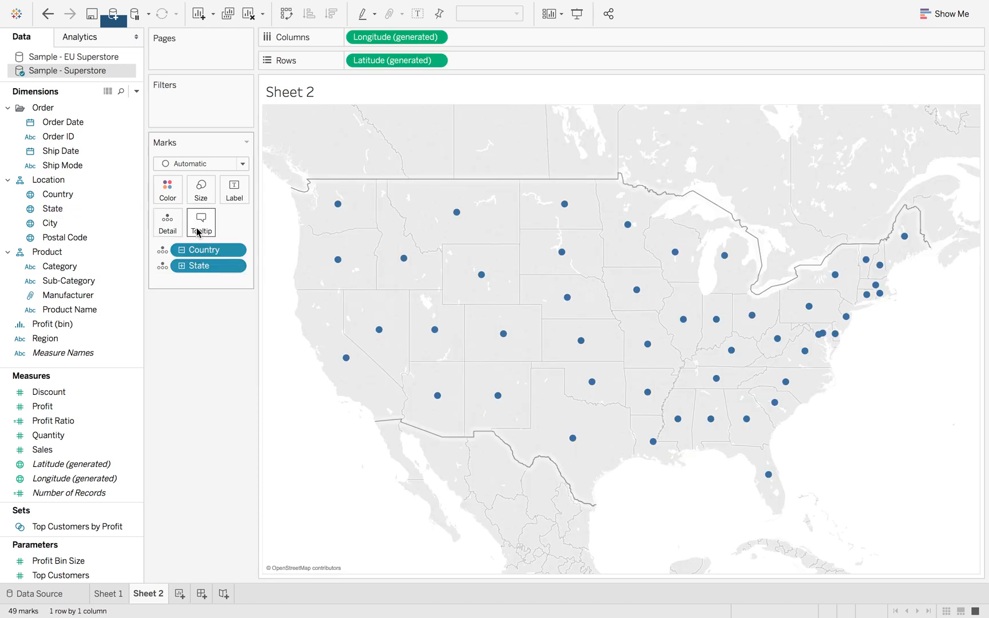
pyautogui.click(201, 164)
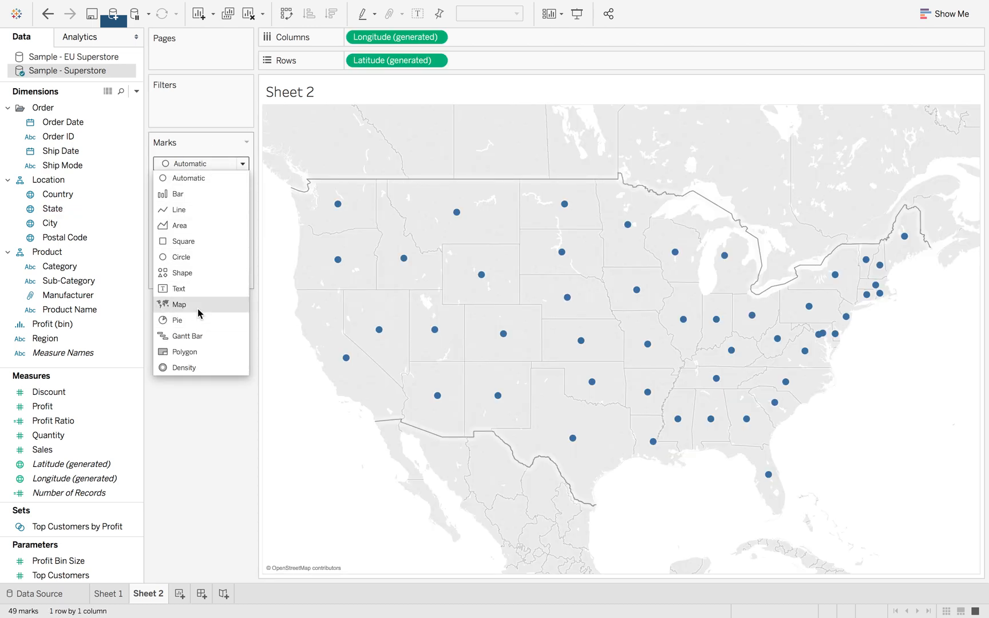
pyautogui.click(180, 304)
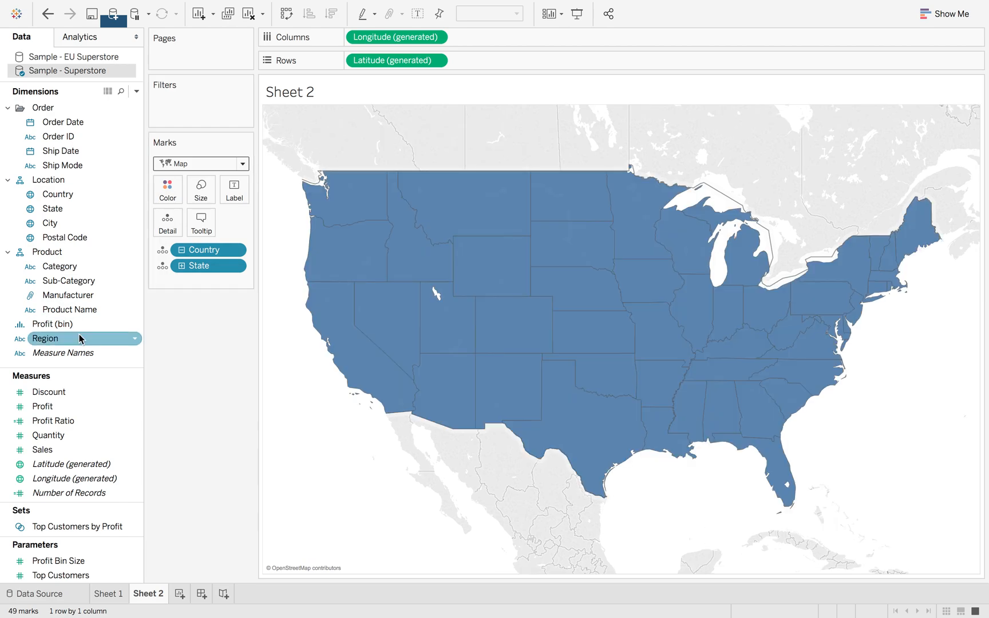
pyautogui.moveTo(44, 338); pyautogui.dragTo(168, 183)
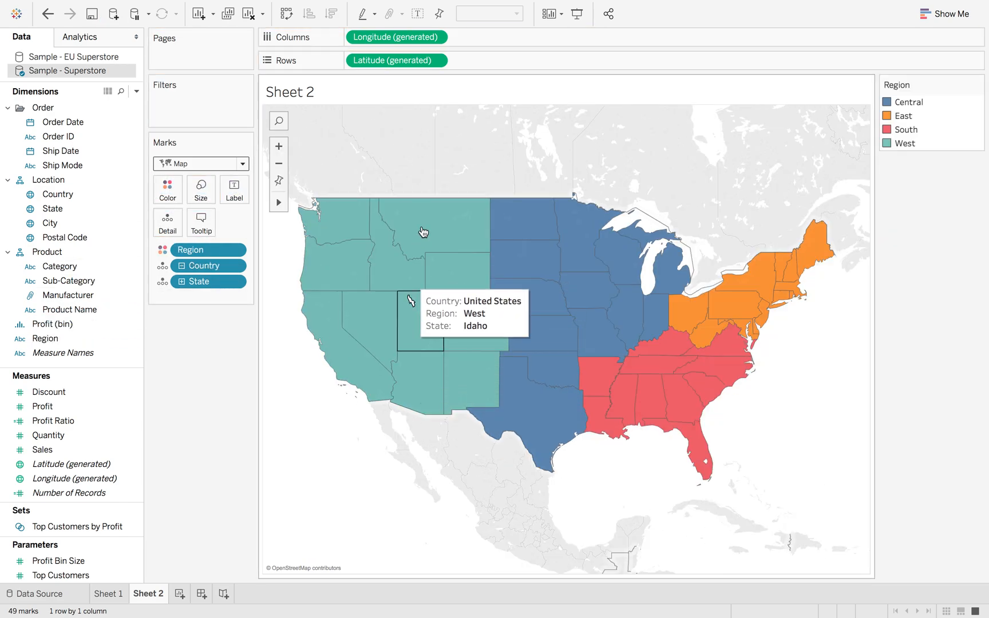
pyautogui.moveTo(382, 414)
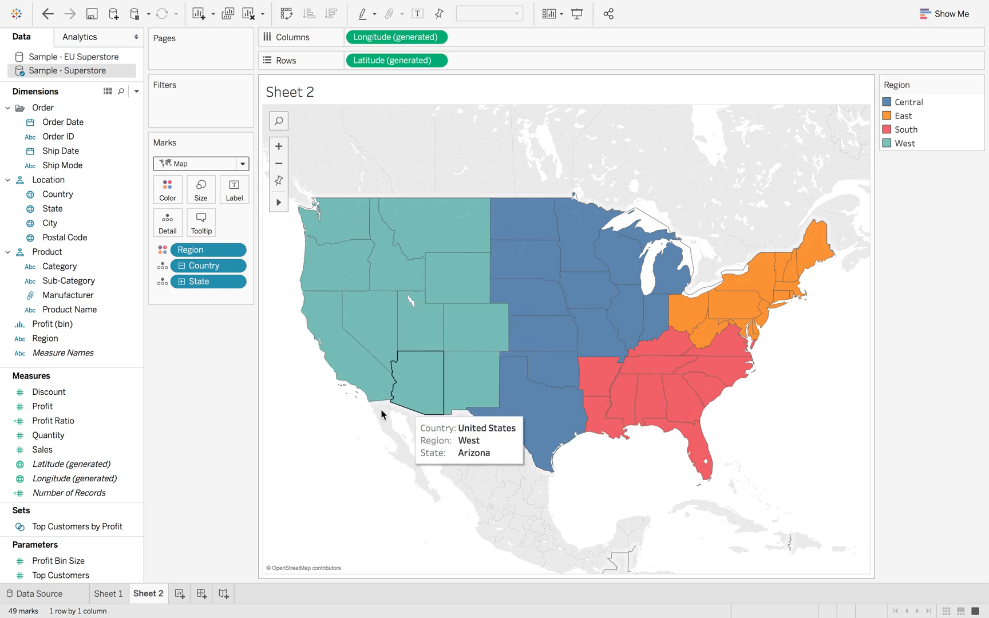
# Bring up the Region field's options to assign it a geographic role
pyautogui.rightClick(44, 338)
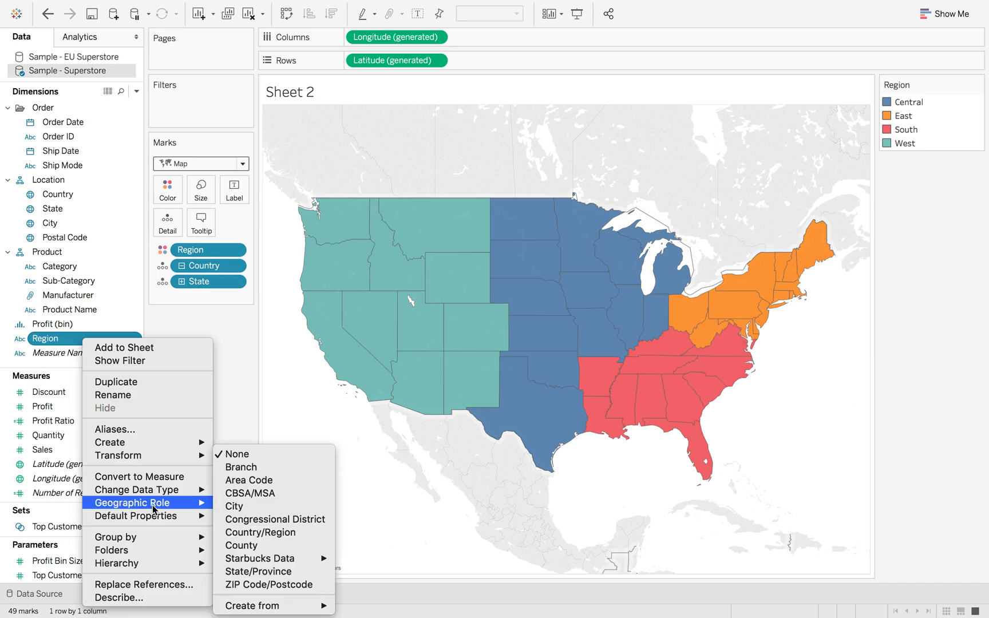
pyautogui.moveTo(251, 604)
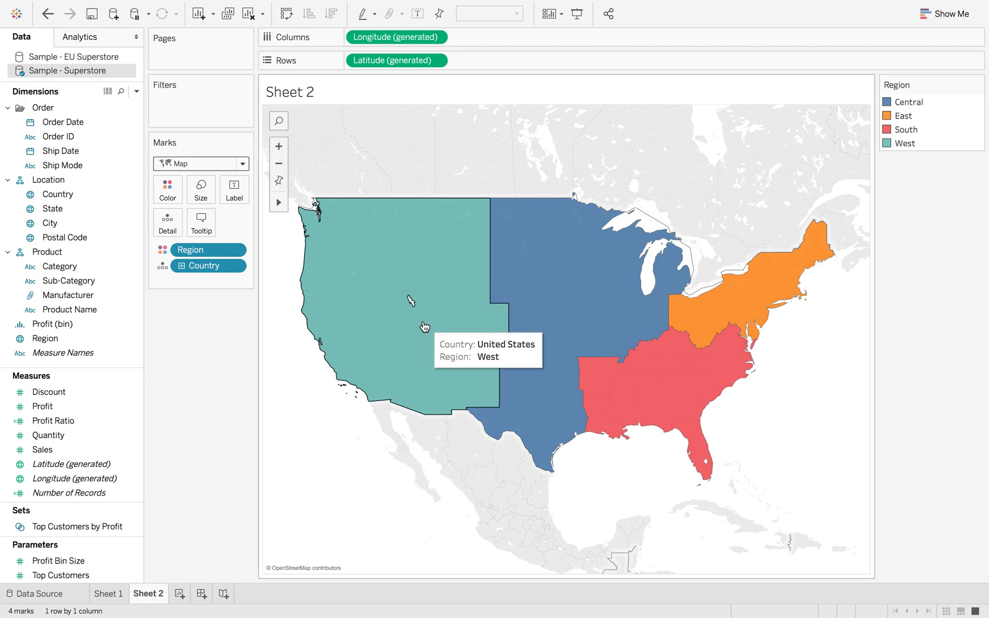
pyautogui.moveTo(663, 347)
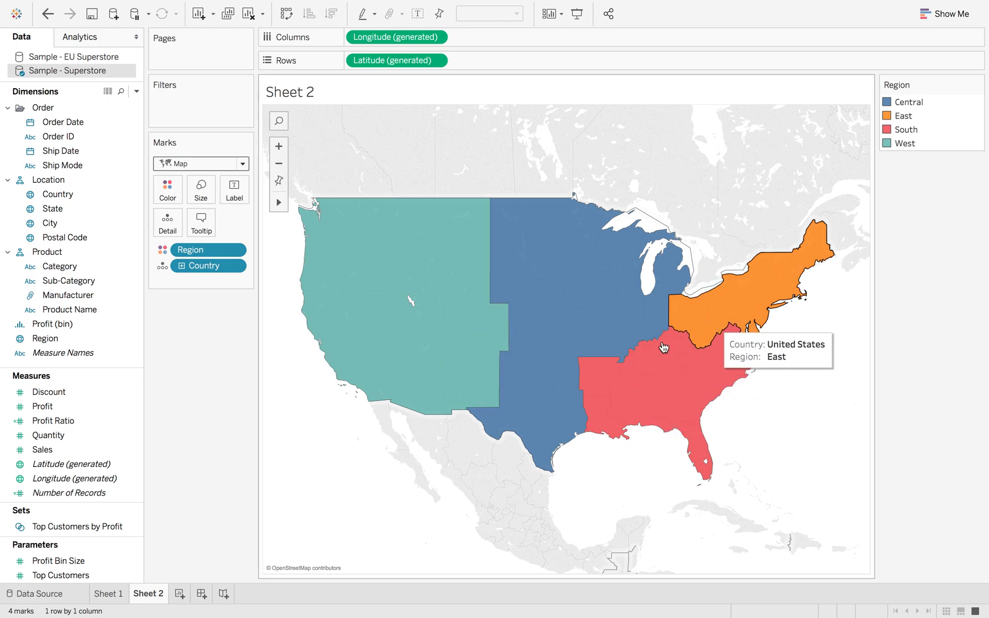
pyautogui.moveTo(236, 415)
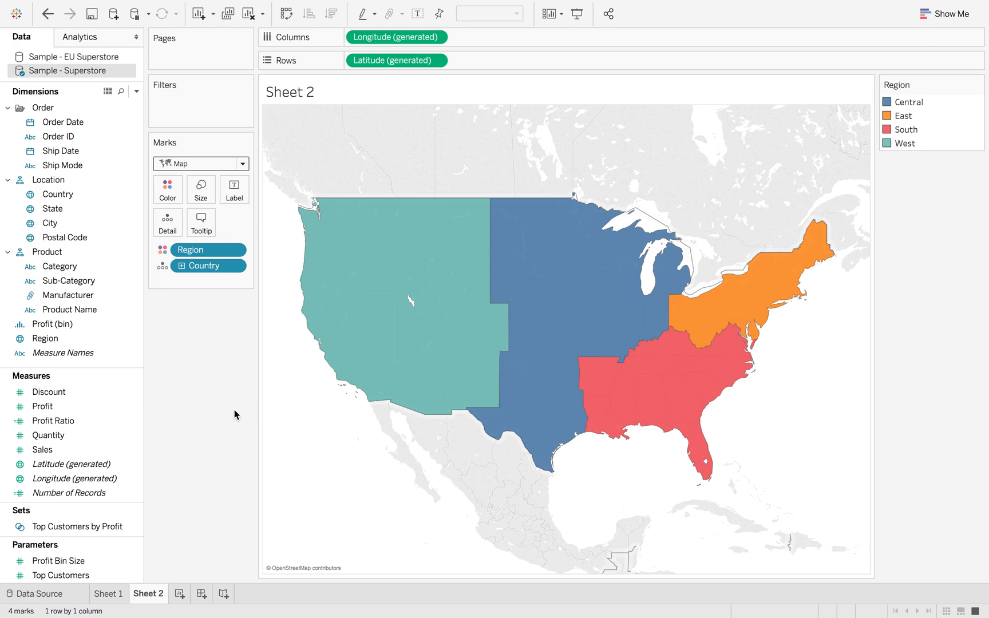
pyautogui.moveTo(120, 371)
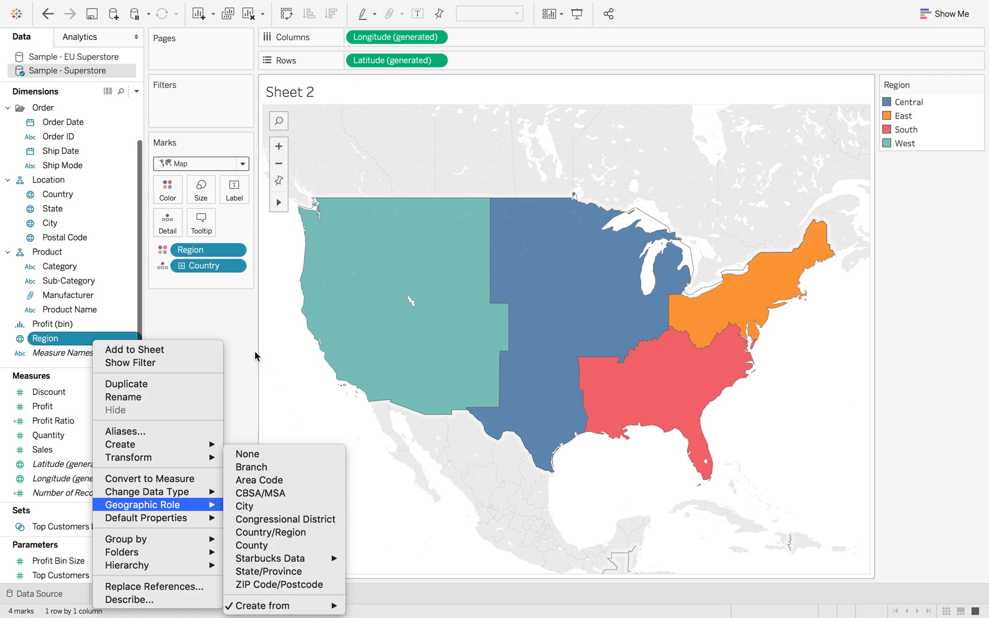
pyautogui.moveTo(239, 324)
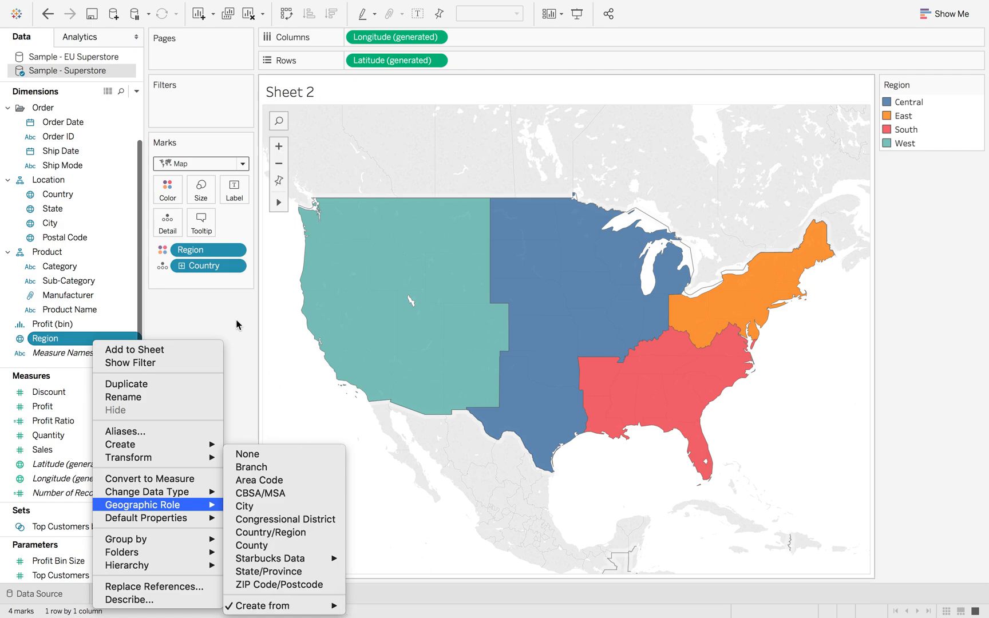